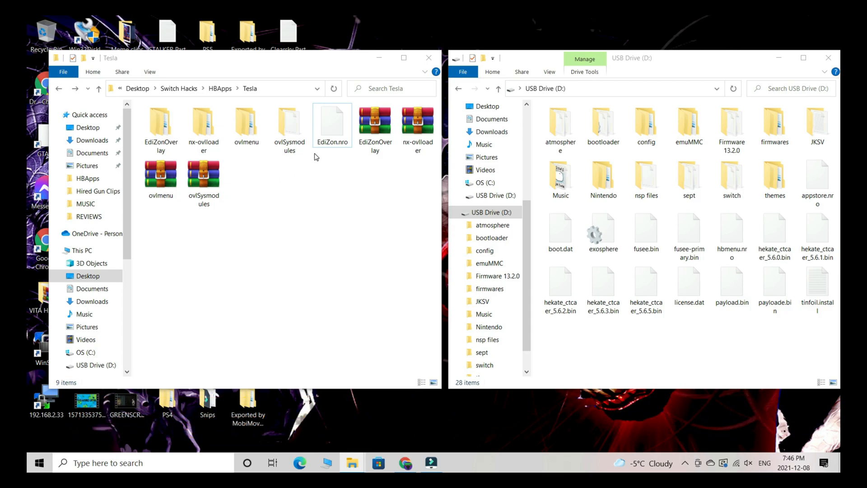
pyautogui.moveTo(401, 162)
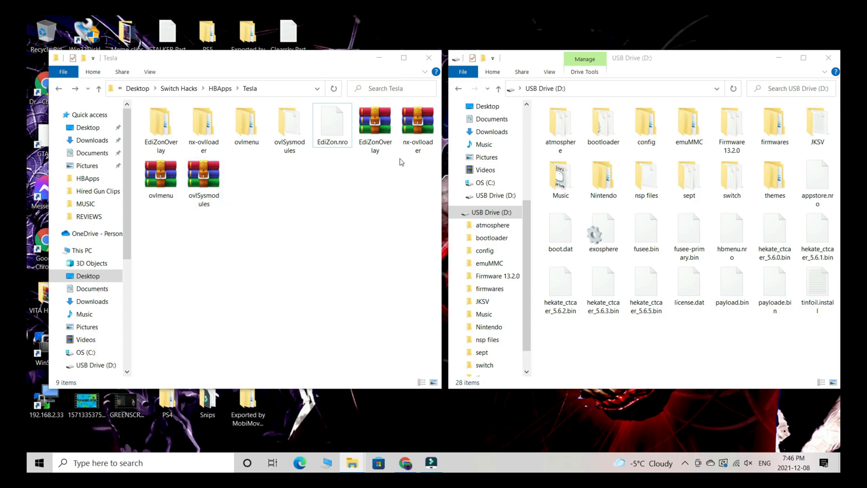
# Copy EdiZonOverlay's switch folder onto USB Drive D:, then move into nx-ovlloader's atmosphere folder.
pyautogui.click(289, 124)
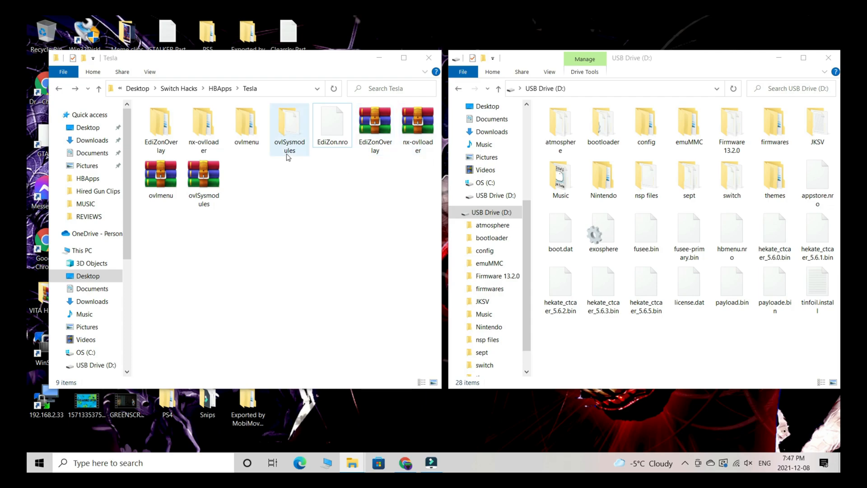
pyautogui.click(326, 213)
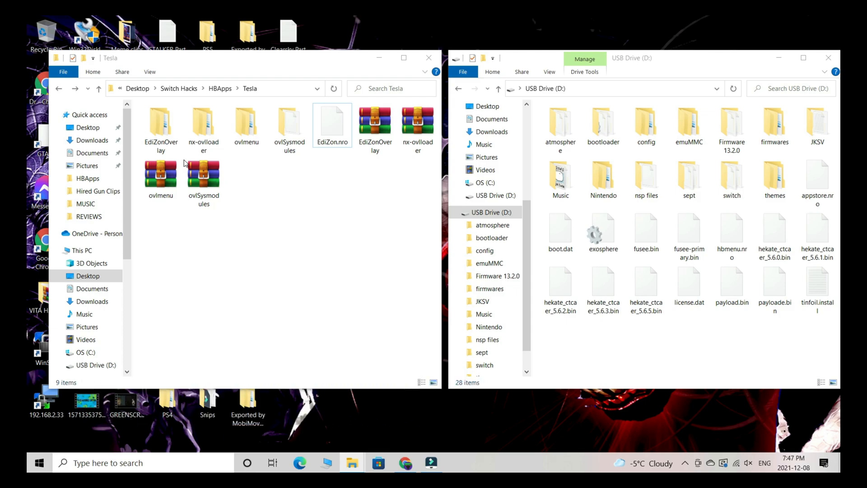
pyautogui.click(160, 126)
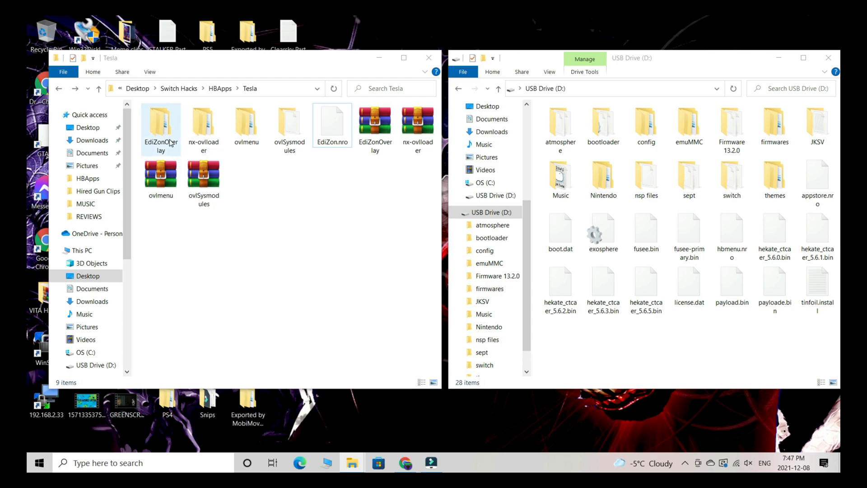
pyautogui.doubleClick(161, 124)
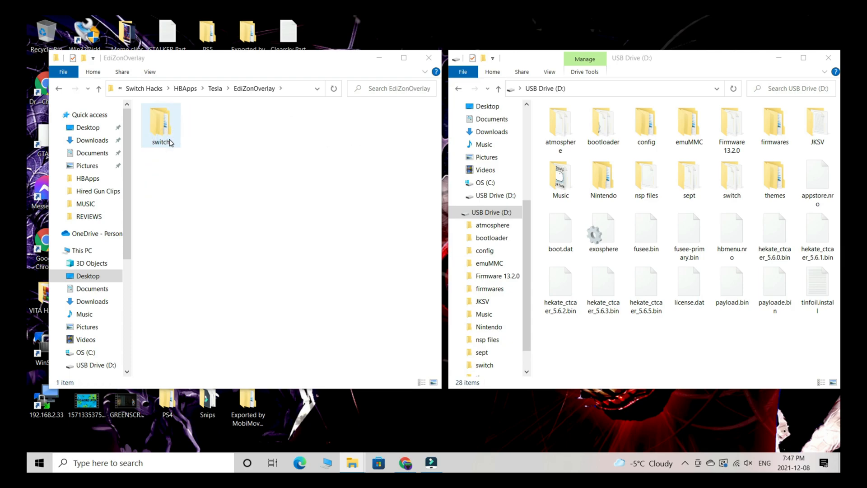
pyautogui.click(161, 122)
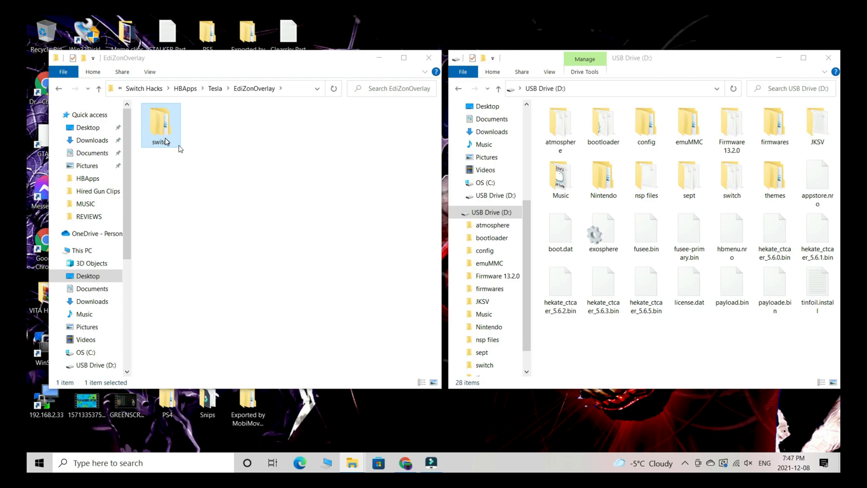
pyautogui.moveTo(658, 380)
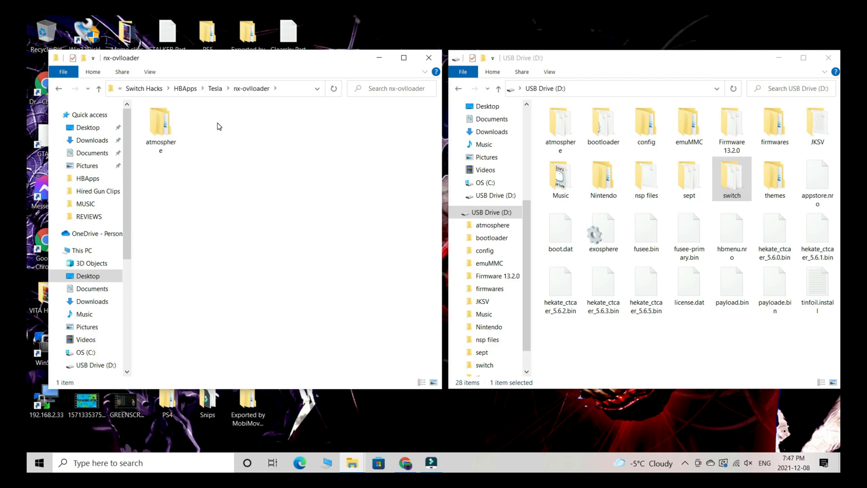
pyautogui.click(160, 122)
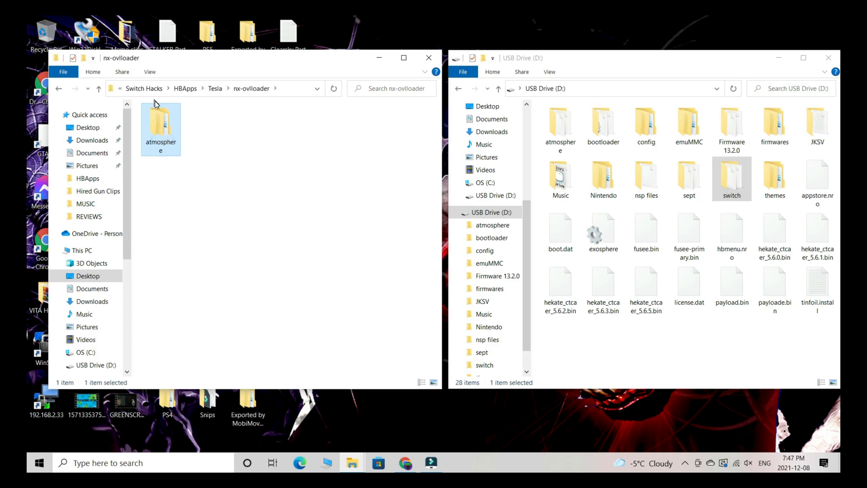
pyautogui.moveTo(598, 364)
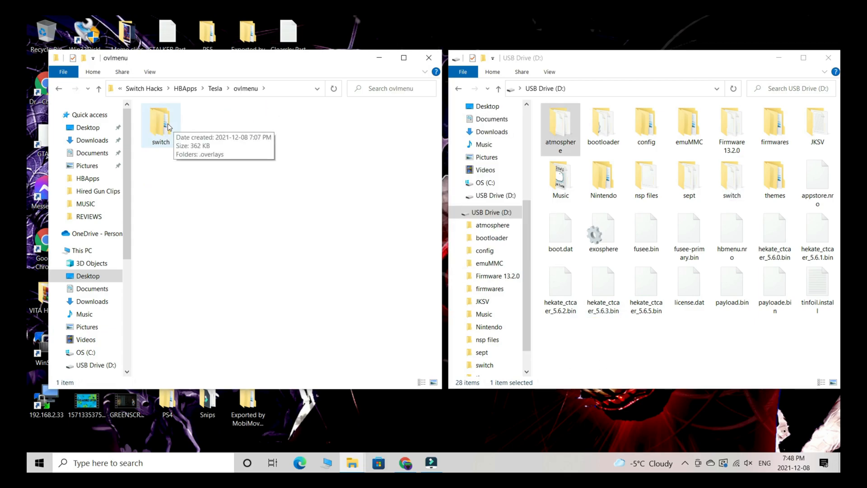
pyautogui.moveTo(165, 130)
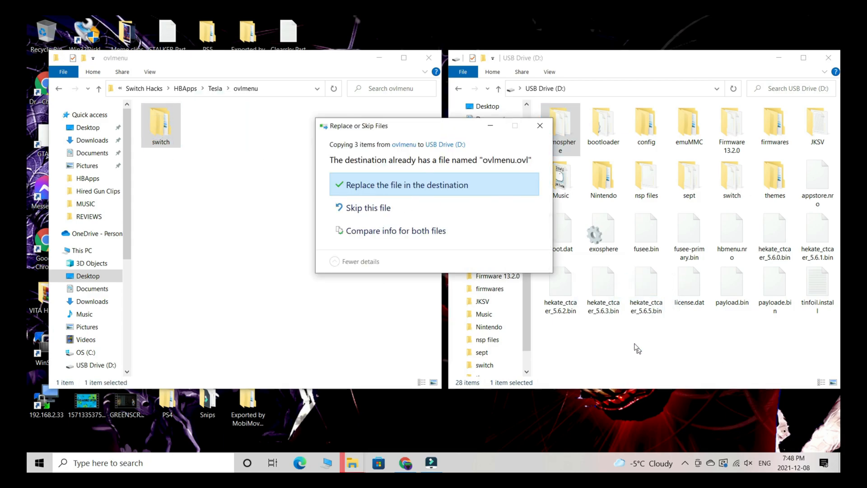
# Replace the existing ovlmenu.ovl on the USB Drive with the new copy.
pyautogui.click(407, 185)
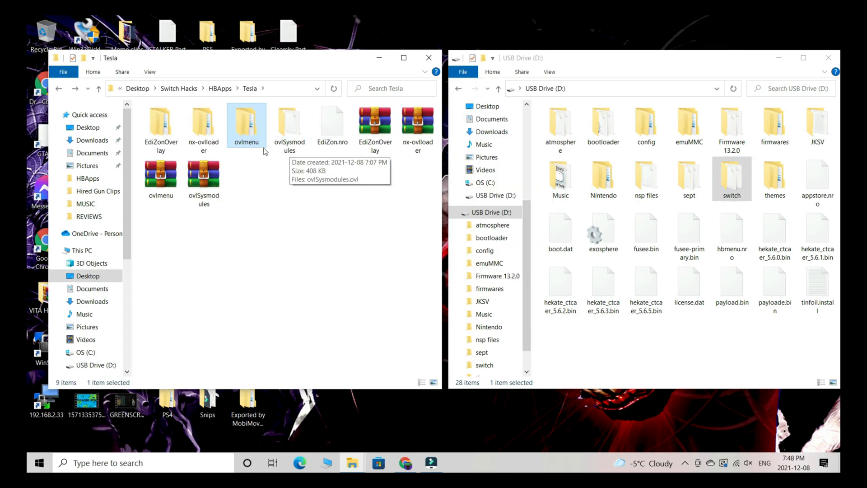
# Select ovlSysmodules.ovl and show the SD card's switch folder with .overlays beside it.
pyautogui.click(289, 122)
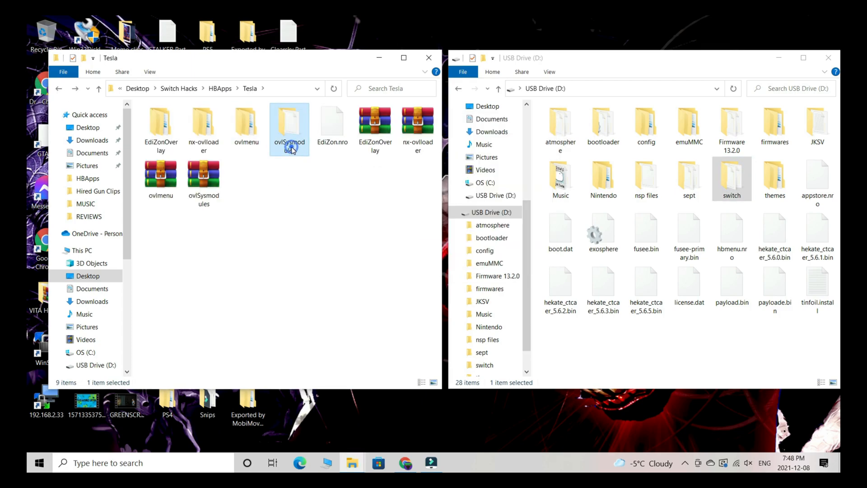
pyautogui.doubleClick(289, 121)
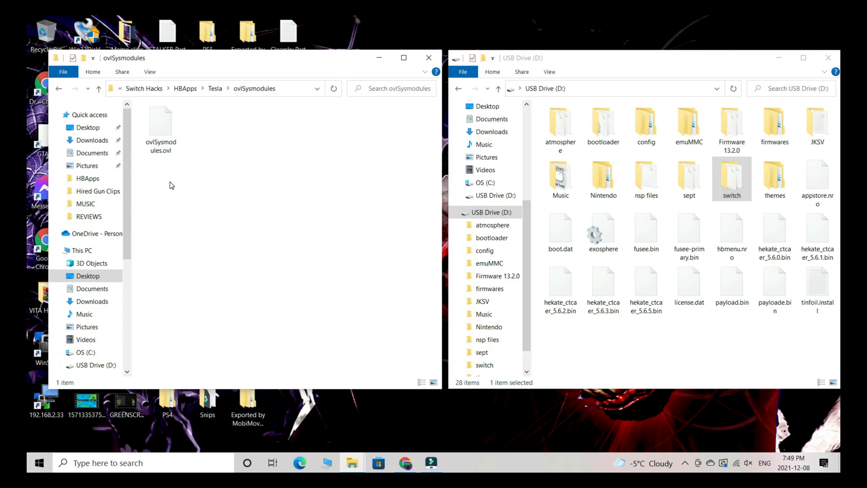
pyautogui.click(161, 119)
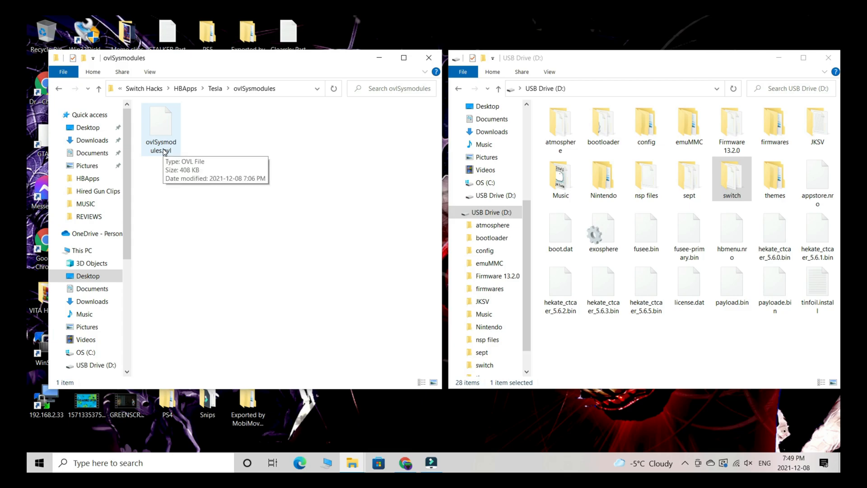
pyautogui.moveTo(191, 149)
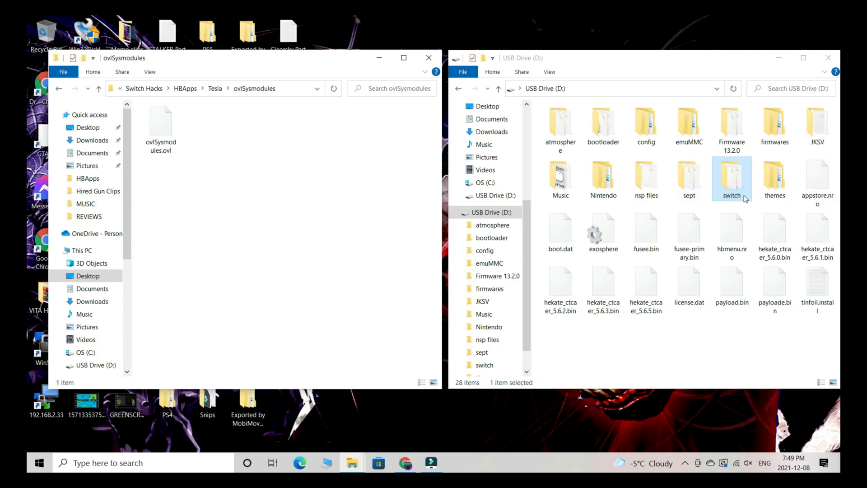
pyautogui.doubleClick(732, 177)
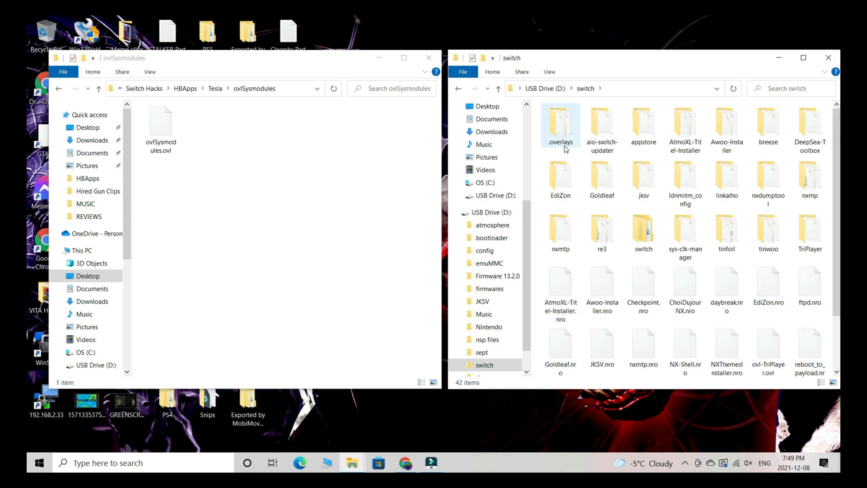
pyautogui.moveTo(564, 147)
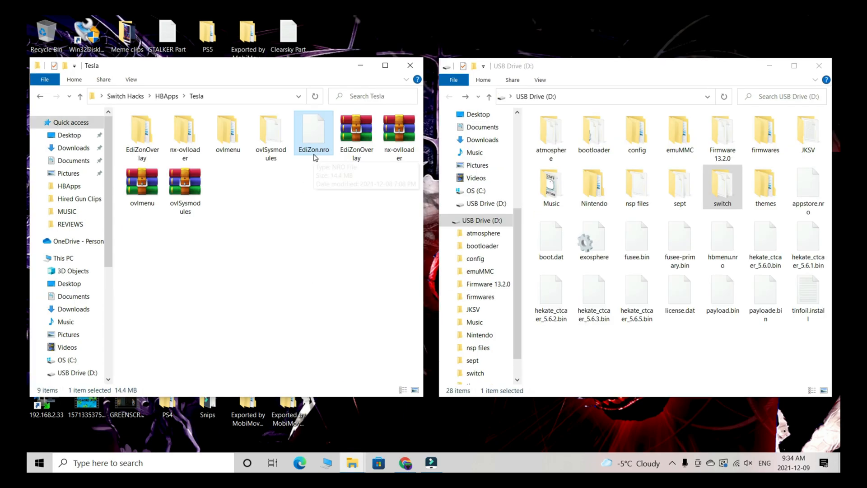
pyautogui.moveTo(316, 157)
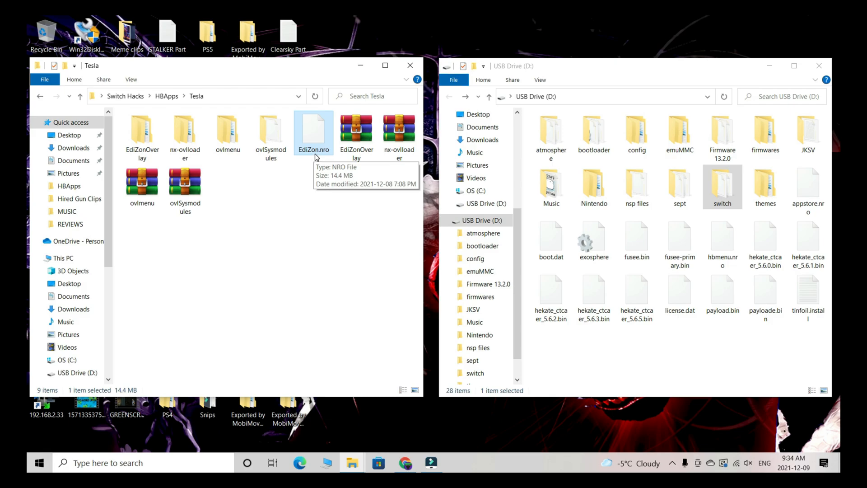
# Copy EdiZon.nro from the Tesla folder into the USB Drive's switch folder.
pyautogui.doubleClick(722, 184)
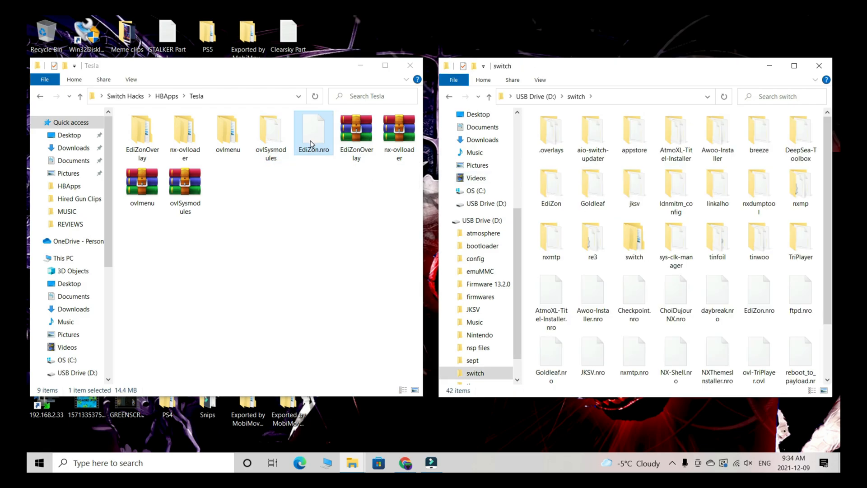
pyautogui.click(759, 292)
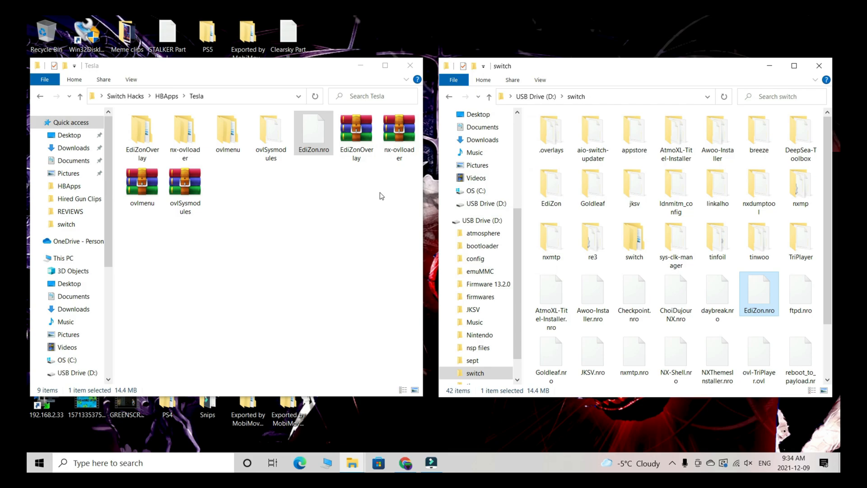